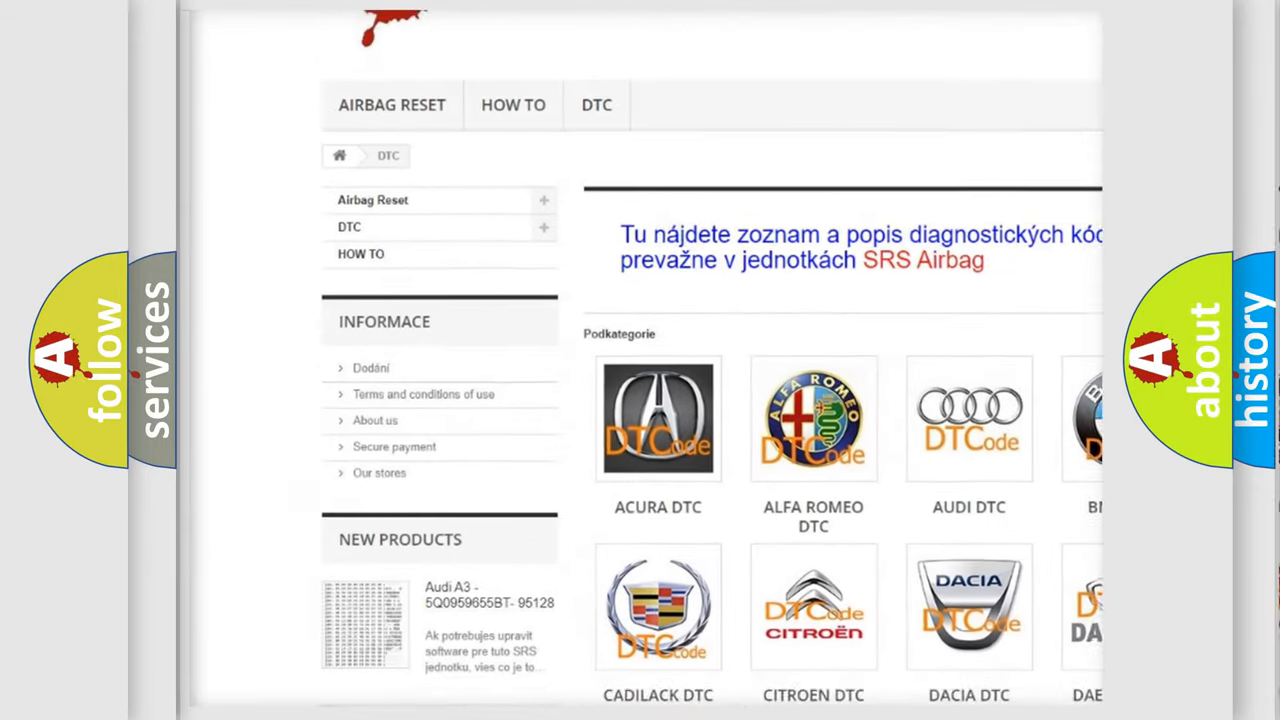
scroll(down, 3)
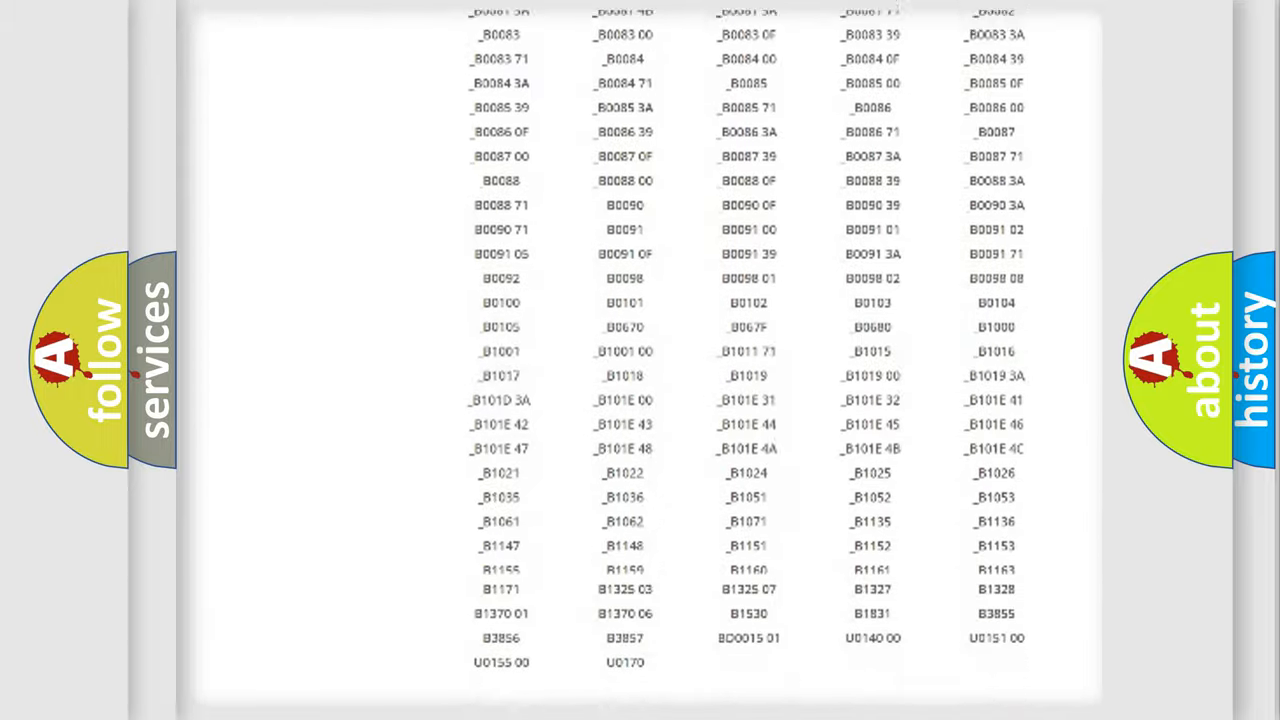
scroll(up, 3)
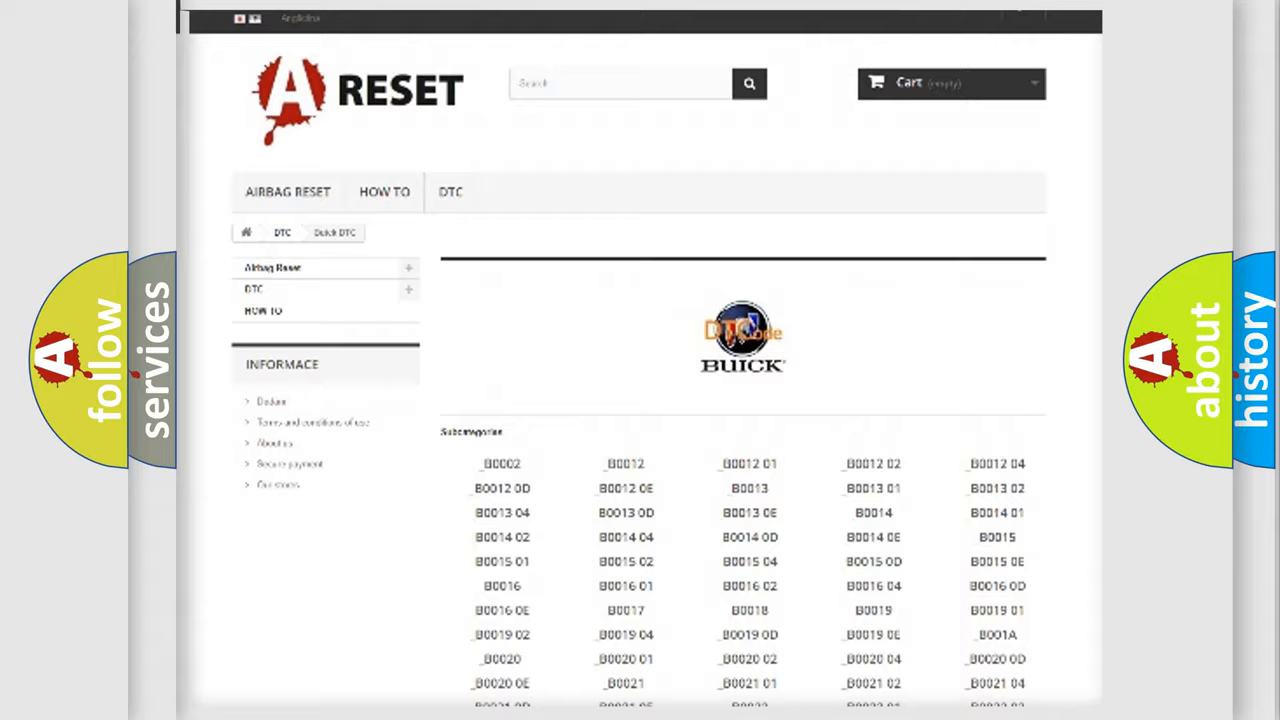